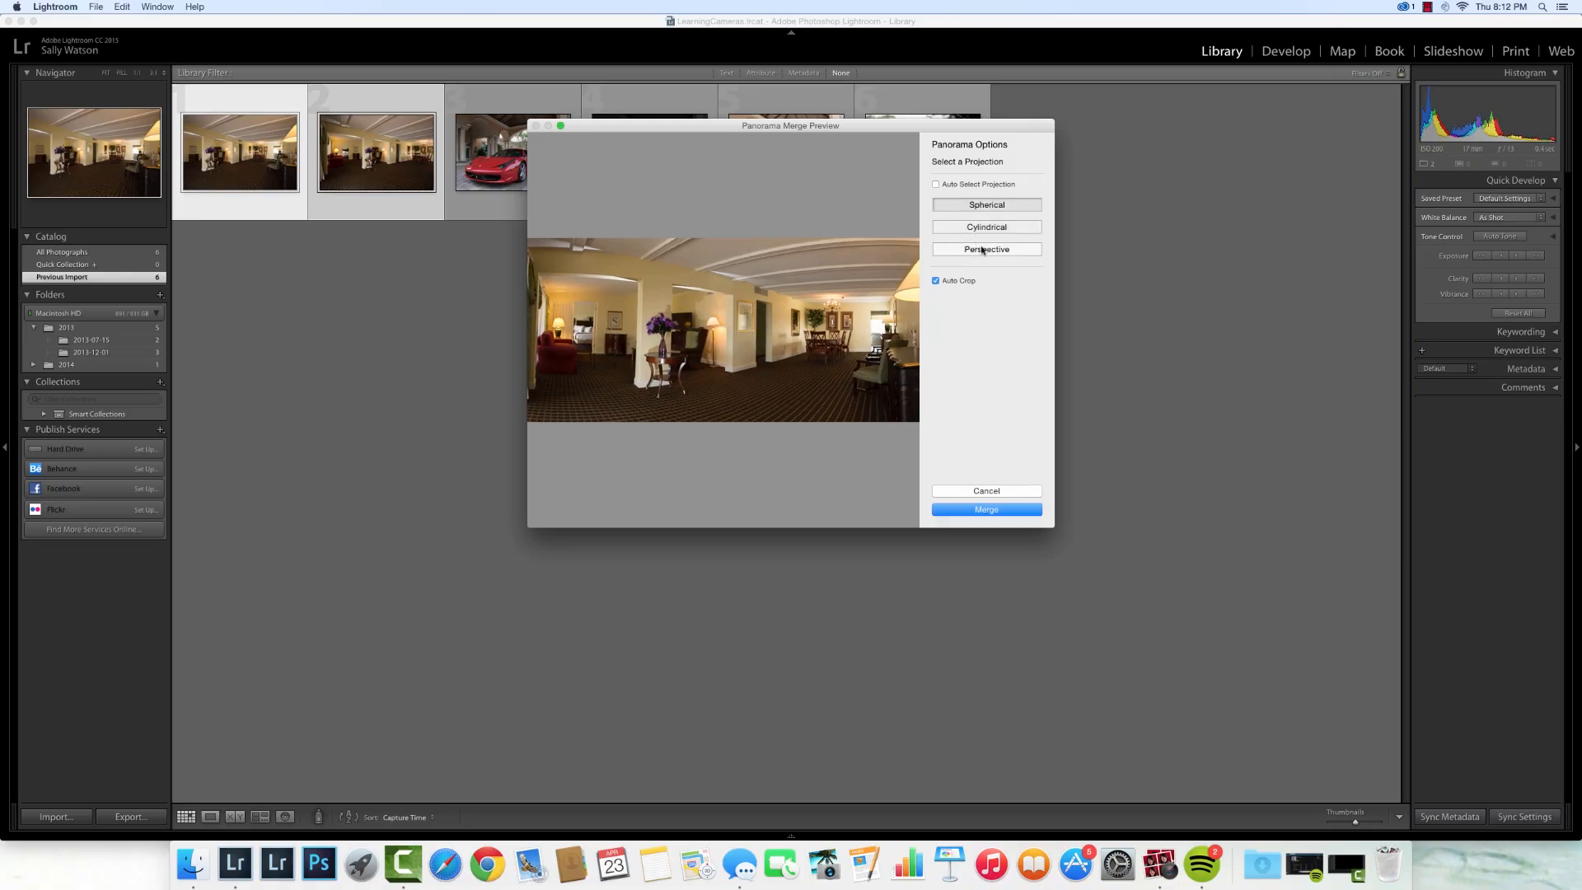
# - Merge the room photos as a Perspective panorama with Auto Crop re-enabled after previewing uncropped edges
pyautogui.click(986, 249)
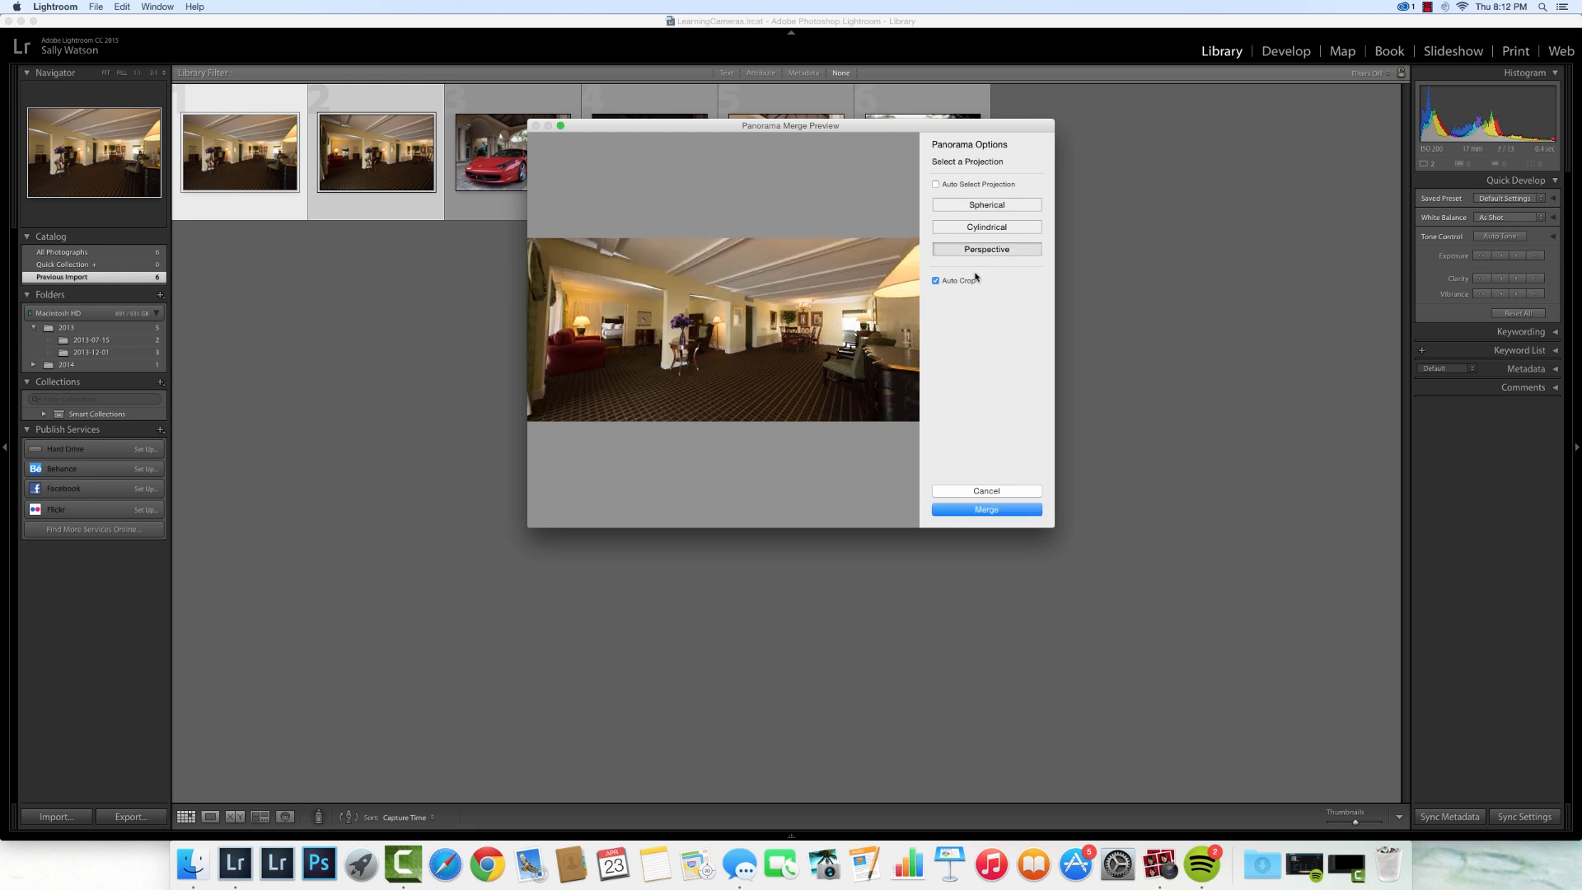
pyautogui.click(935, 280)
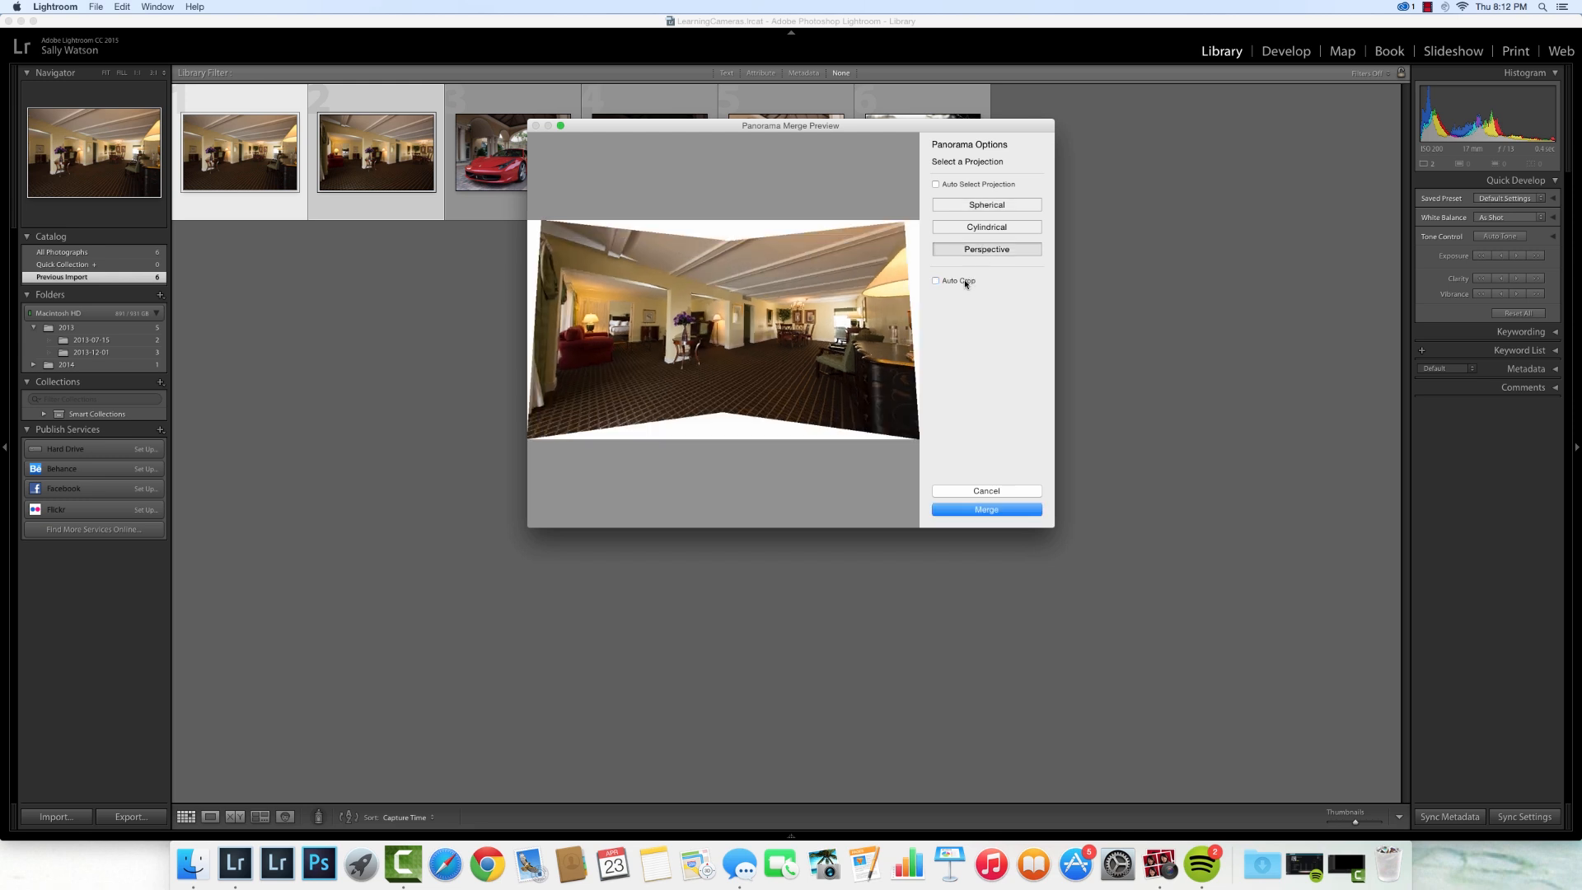
pyautogui.click(936, 280)
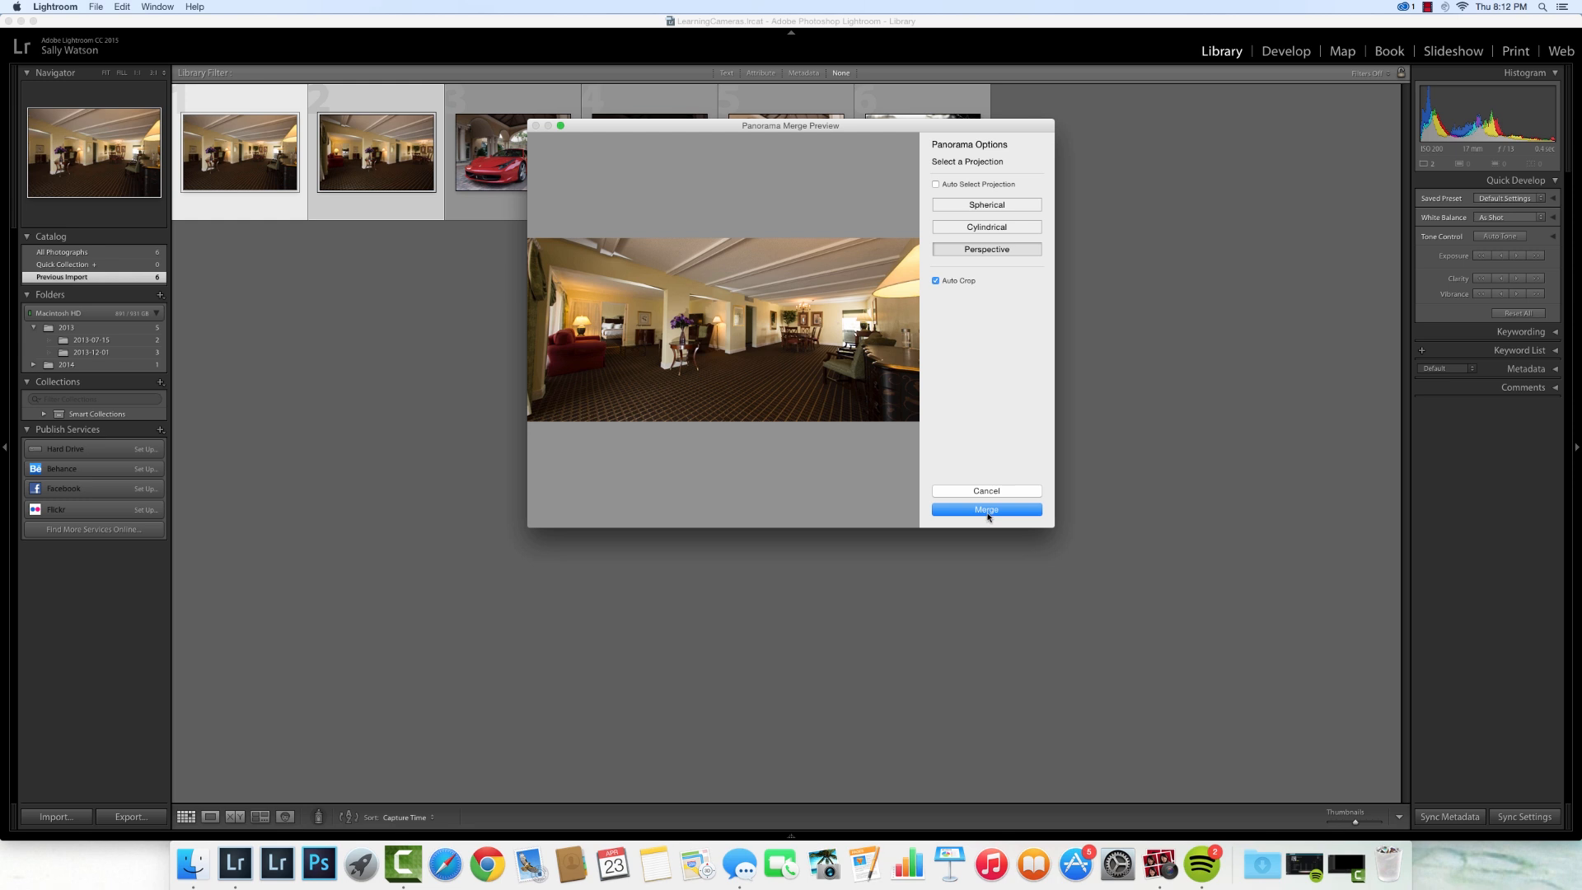
pyautogui.click(985, 509)
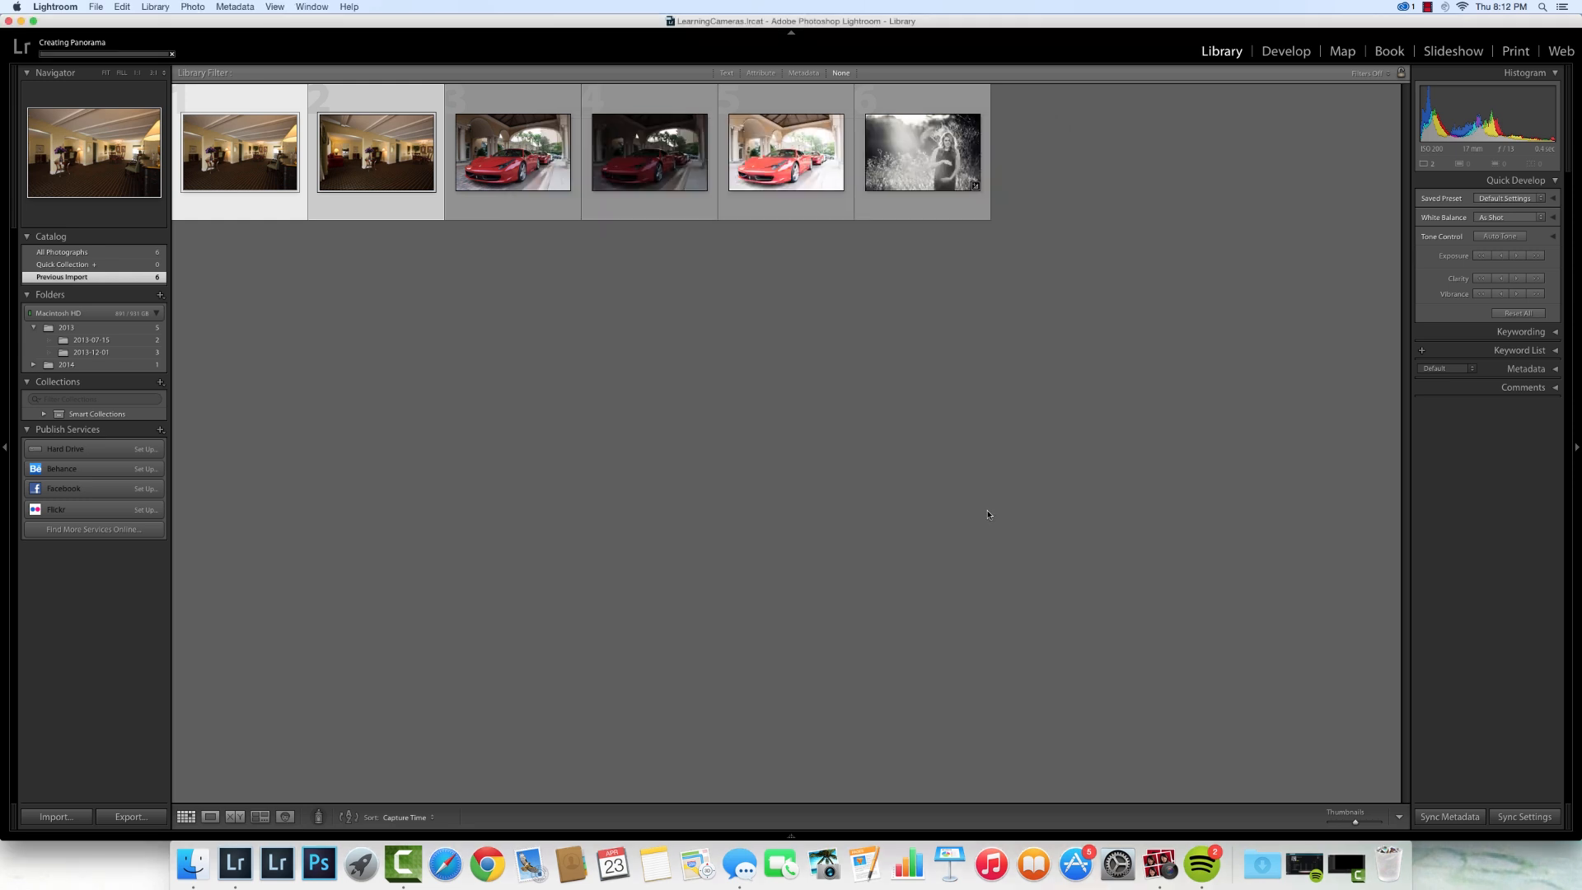